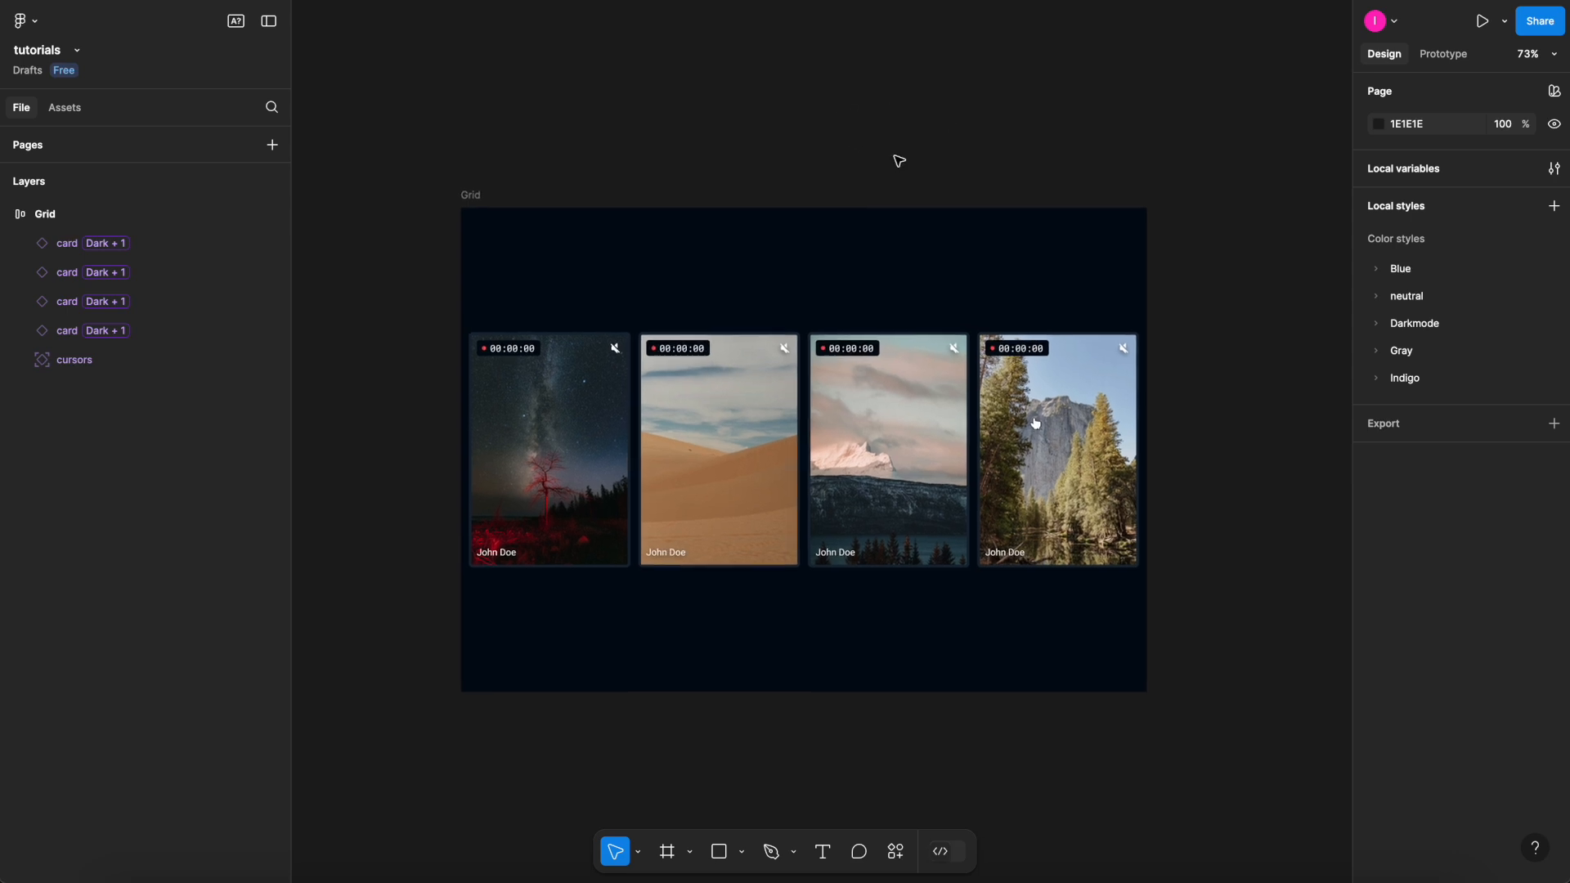
Select the four image cards and the cursors layer inside Grid
click(45, 213)
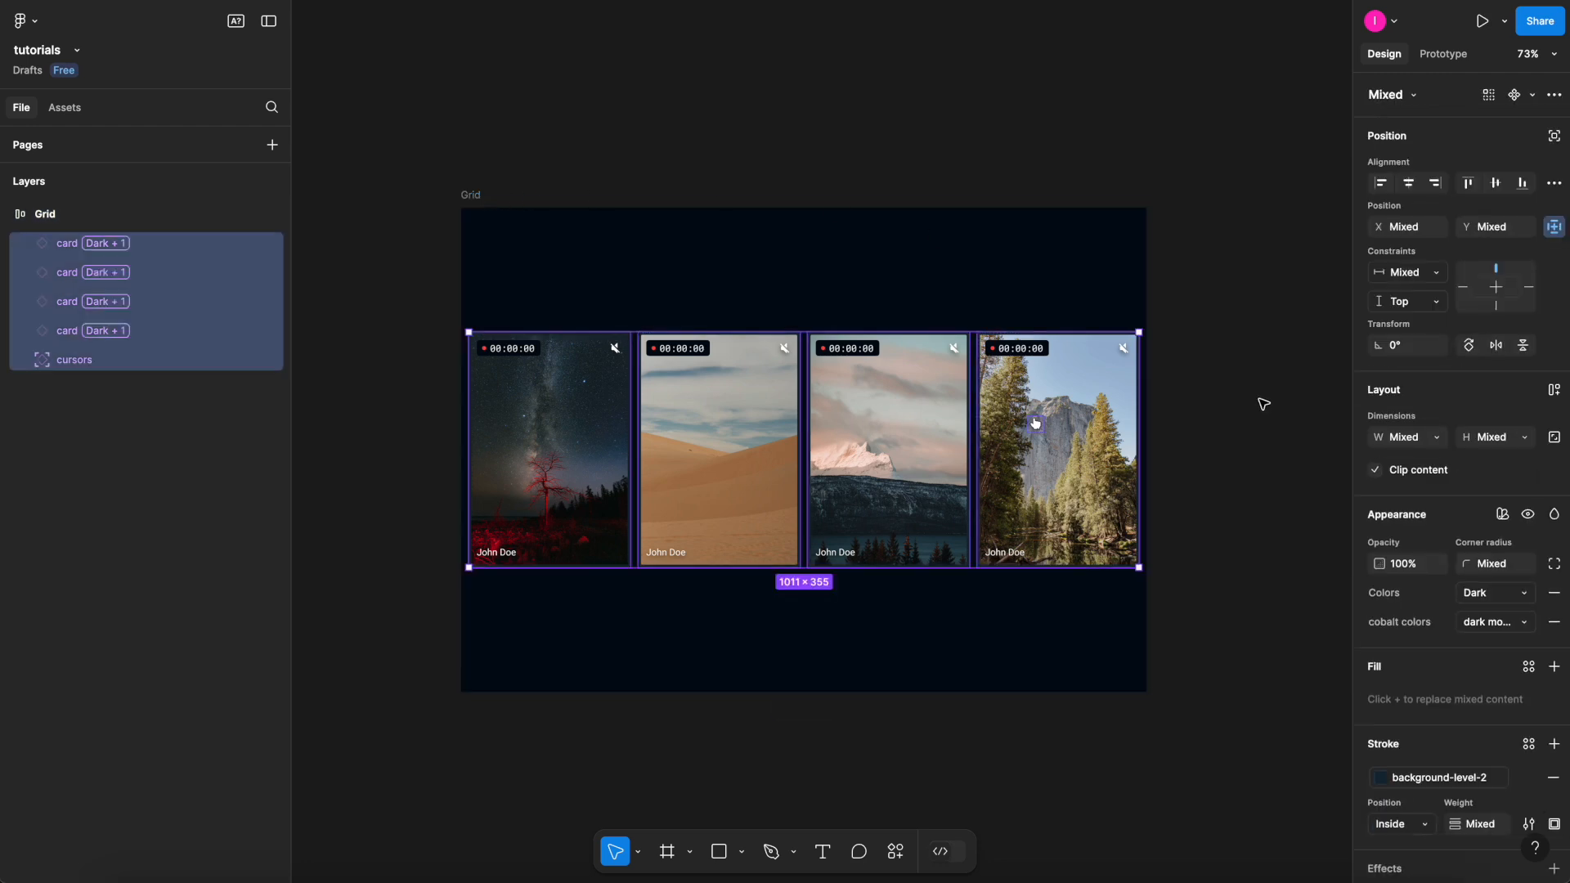
click(1491, 437)
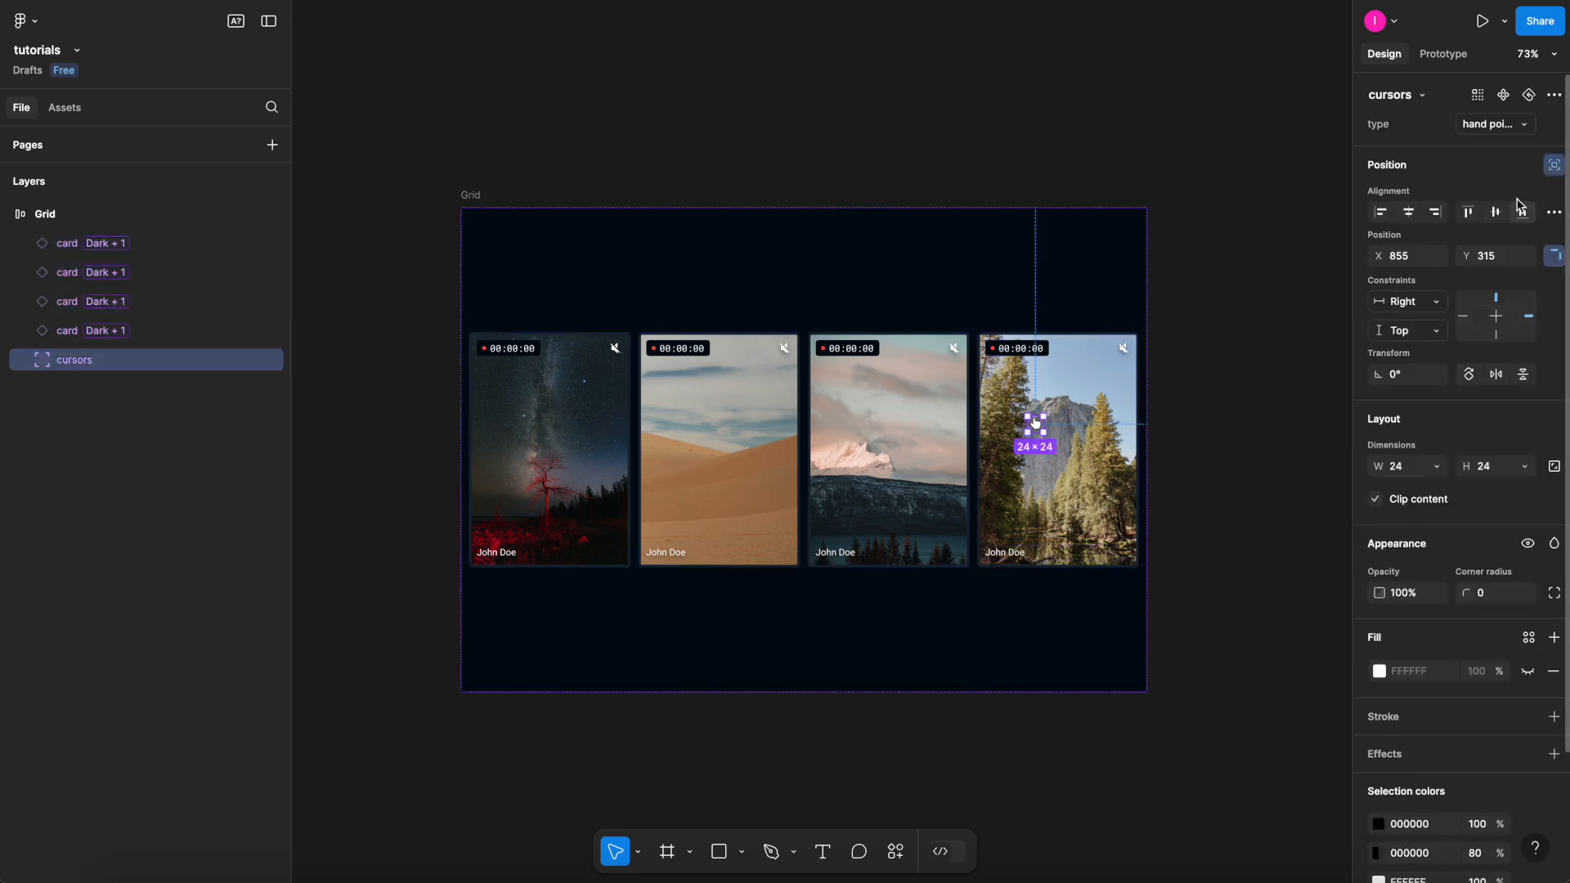
mouse_move(1553, 165)
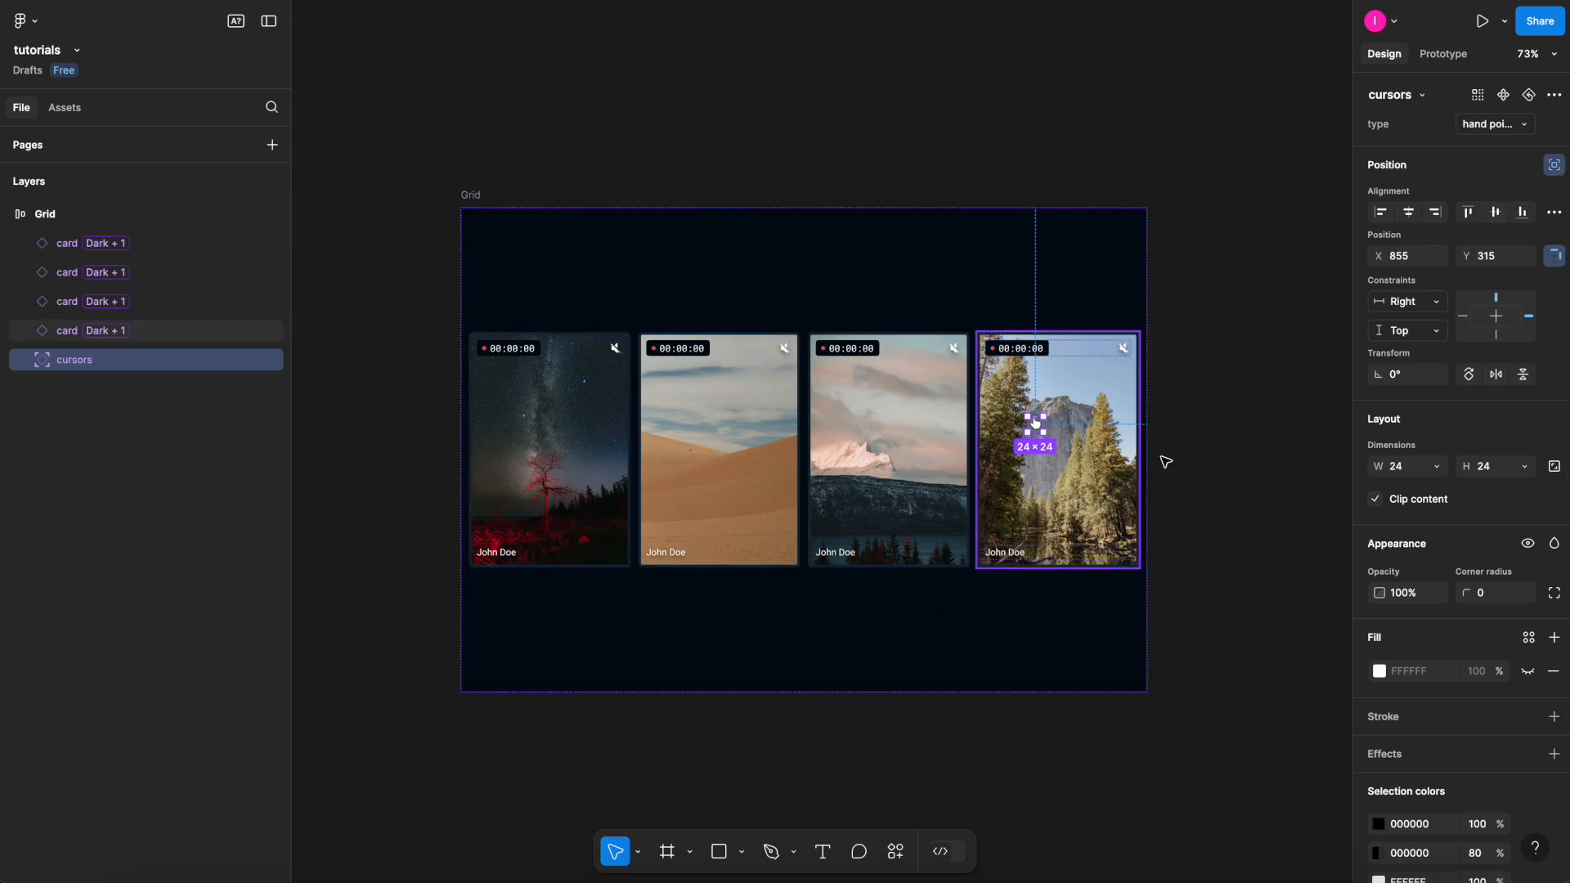
click(886, 449)
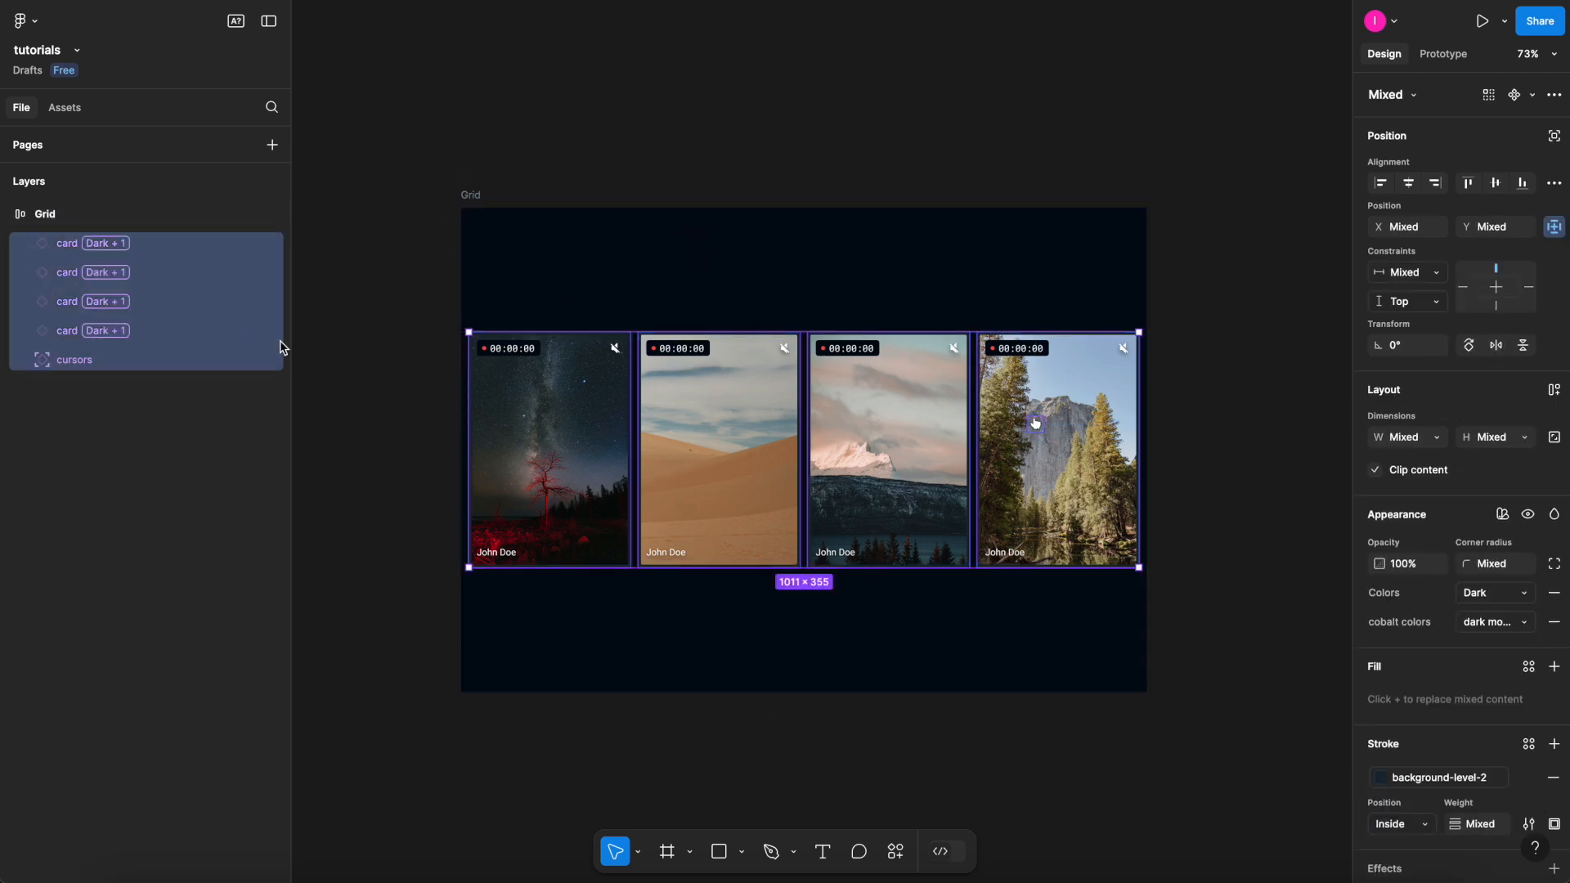
click(1491, 436)
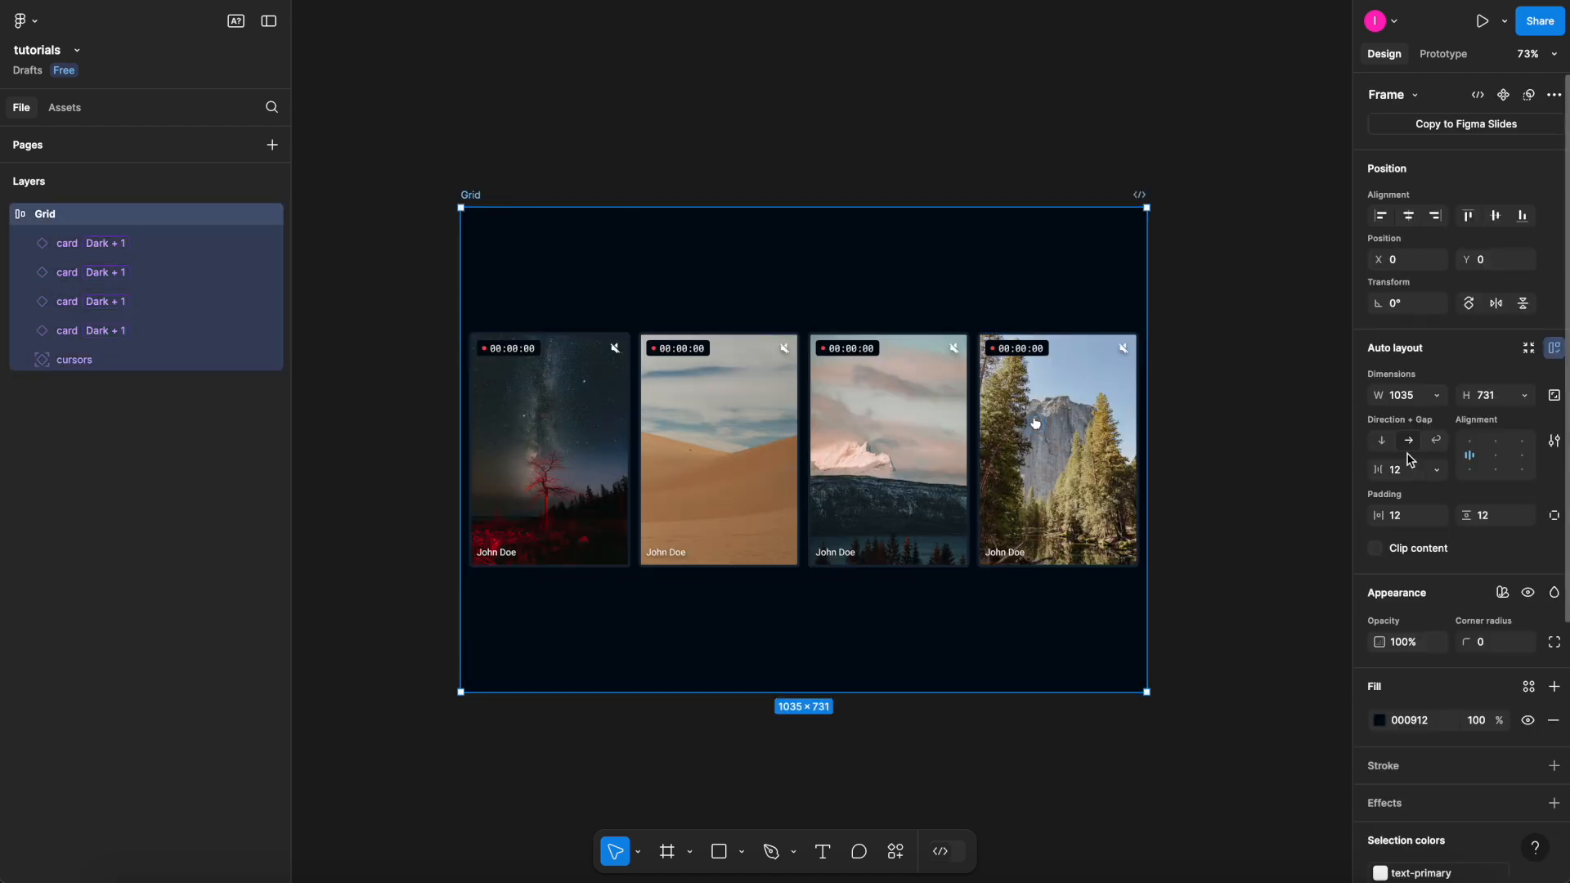
Set Grid's auto layout to wrap, with horizontal and vertical gaps of 12
click(1435, 441)
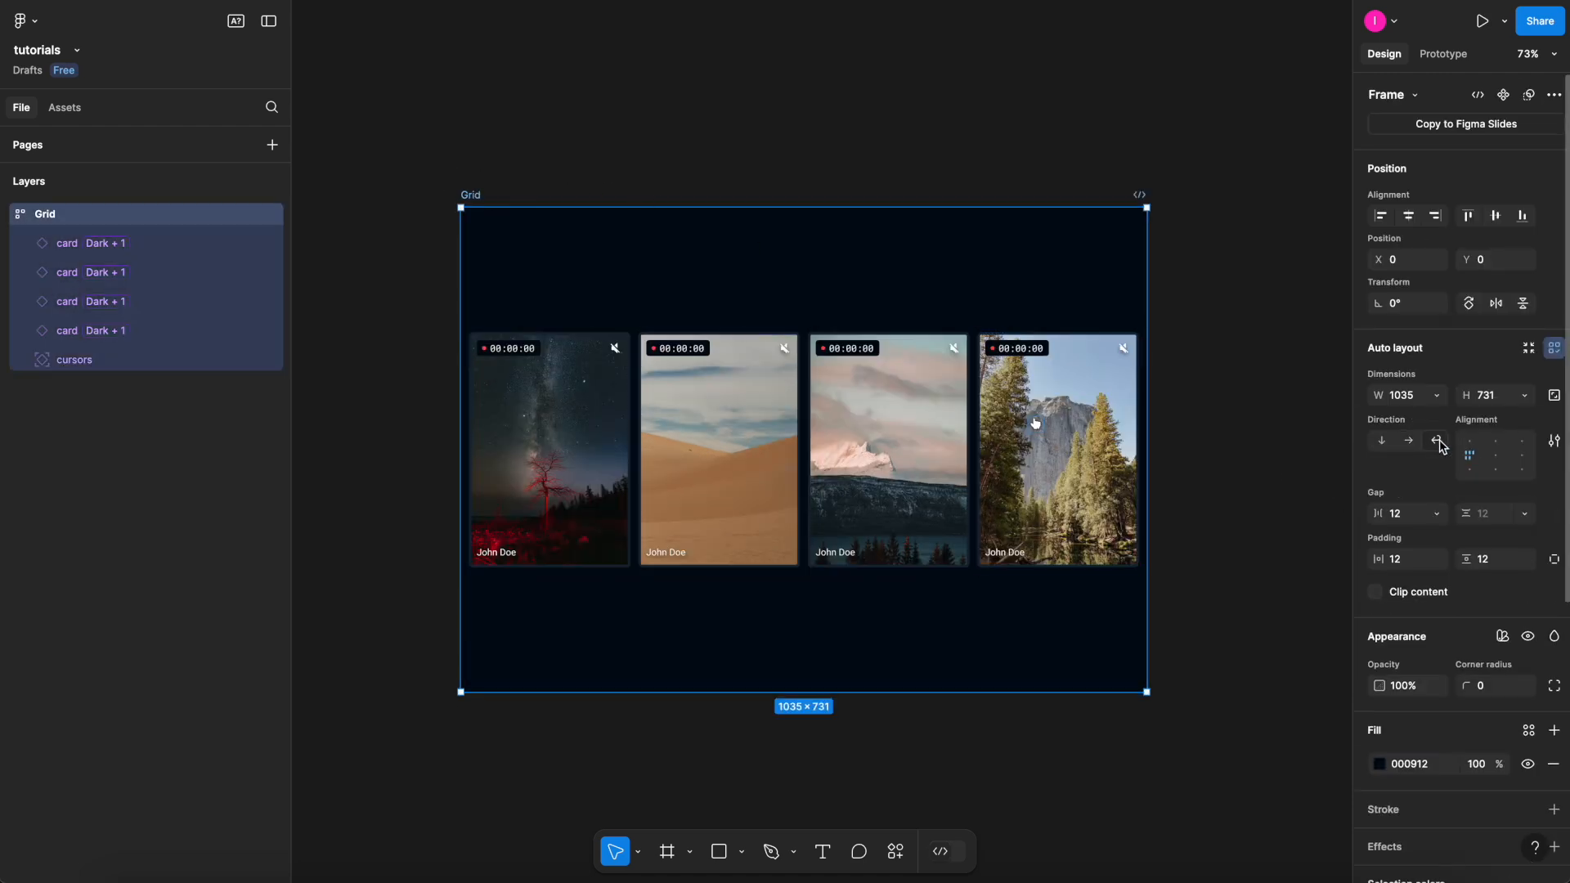
mouse_move(1436, 441)
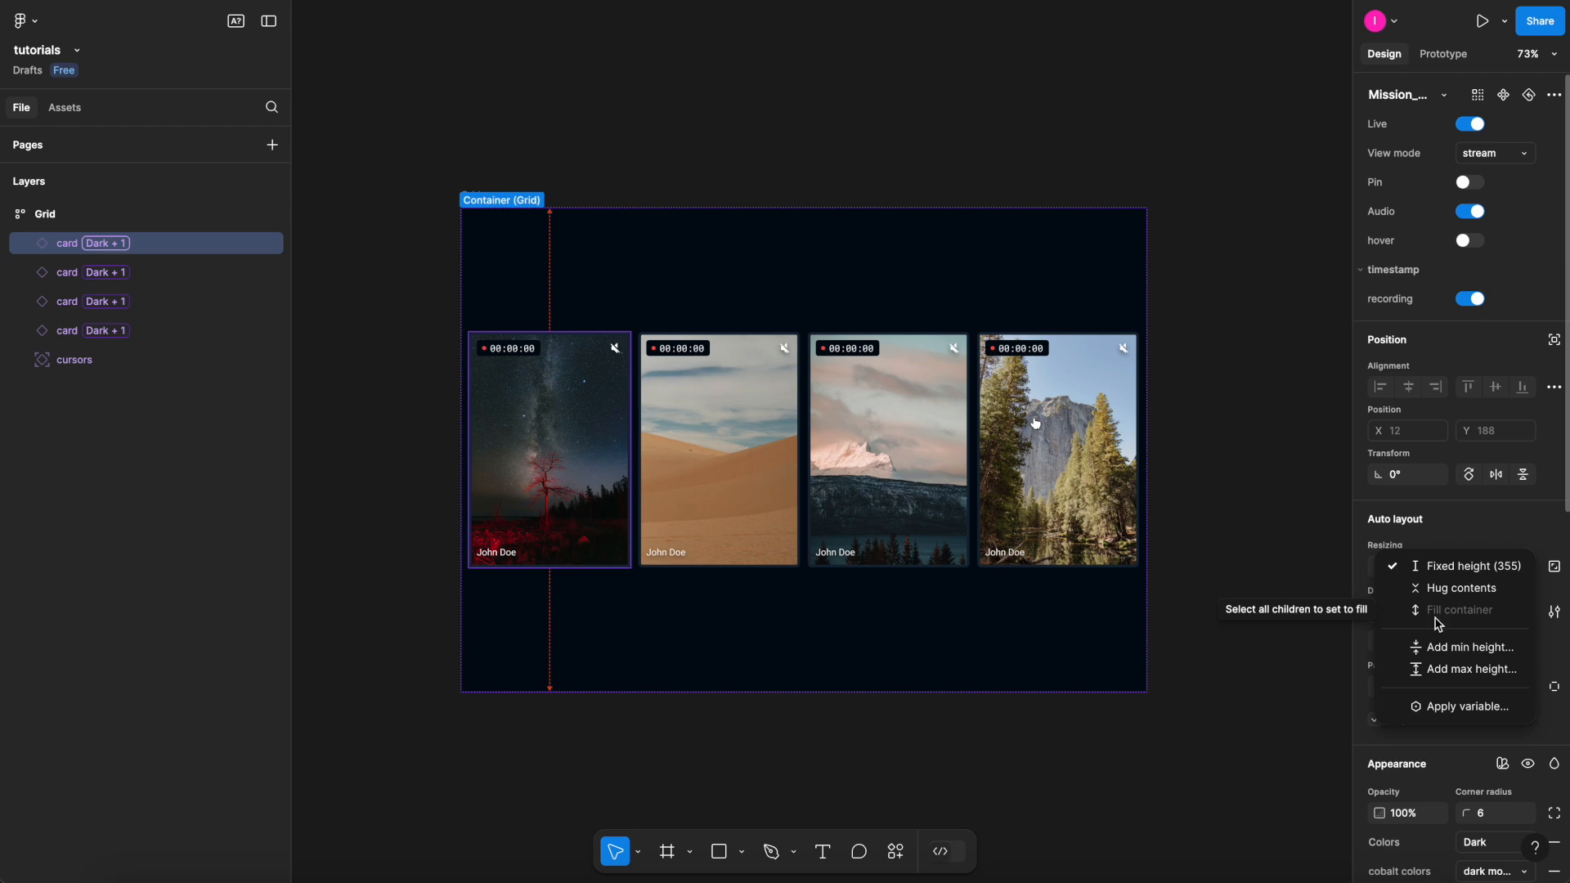
mouse_move(1275, 538)
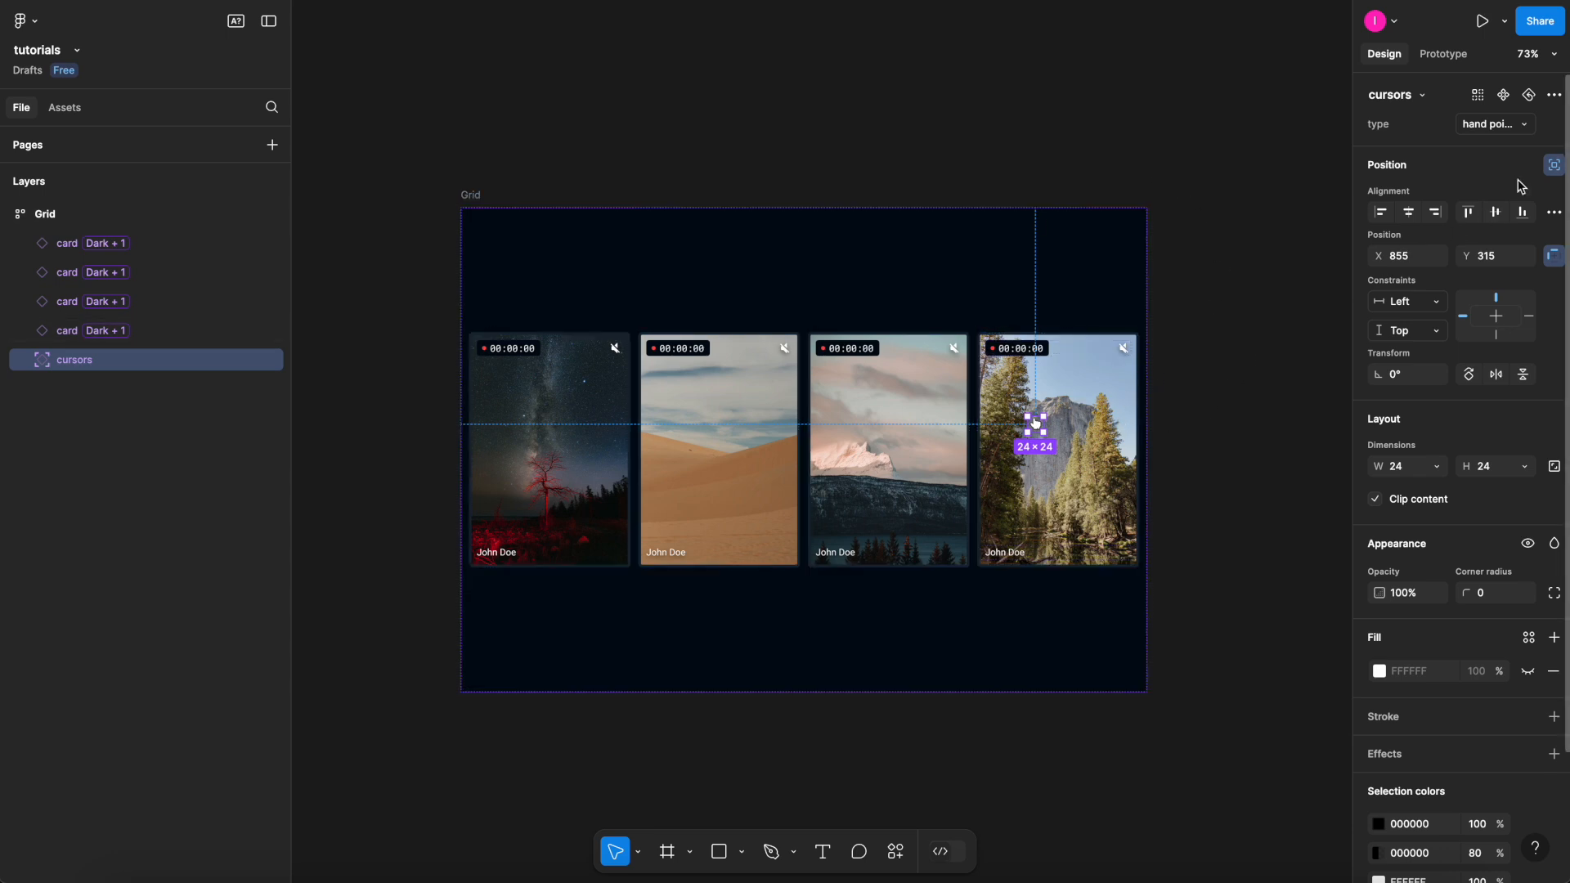
mouse_move(1335, 231)
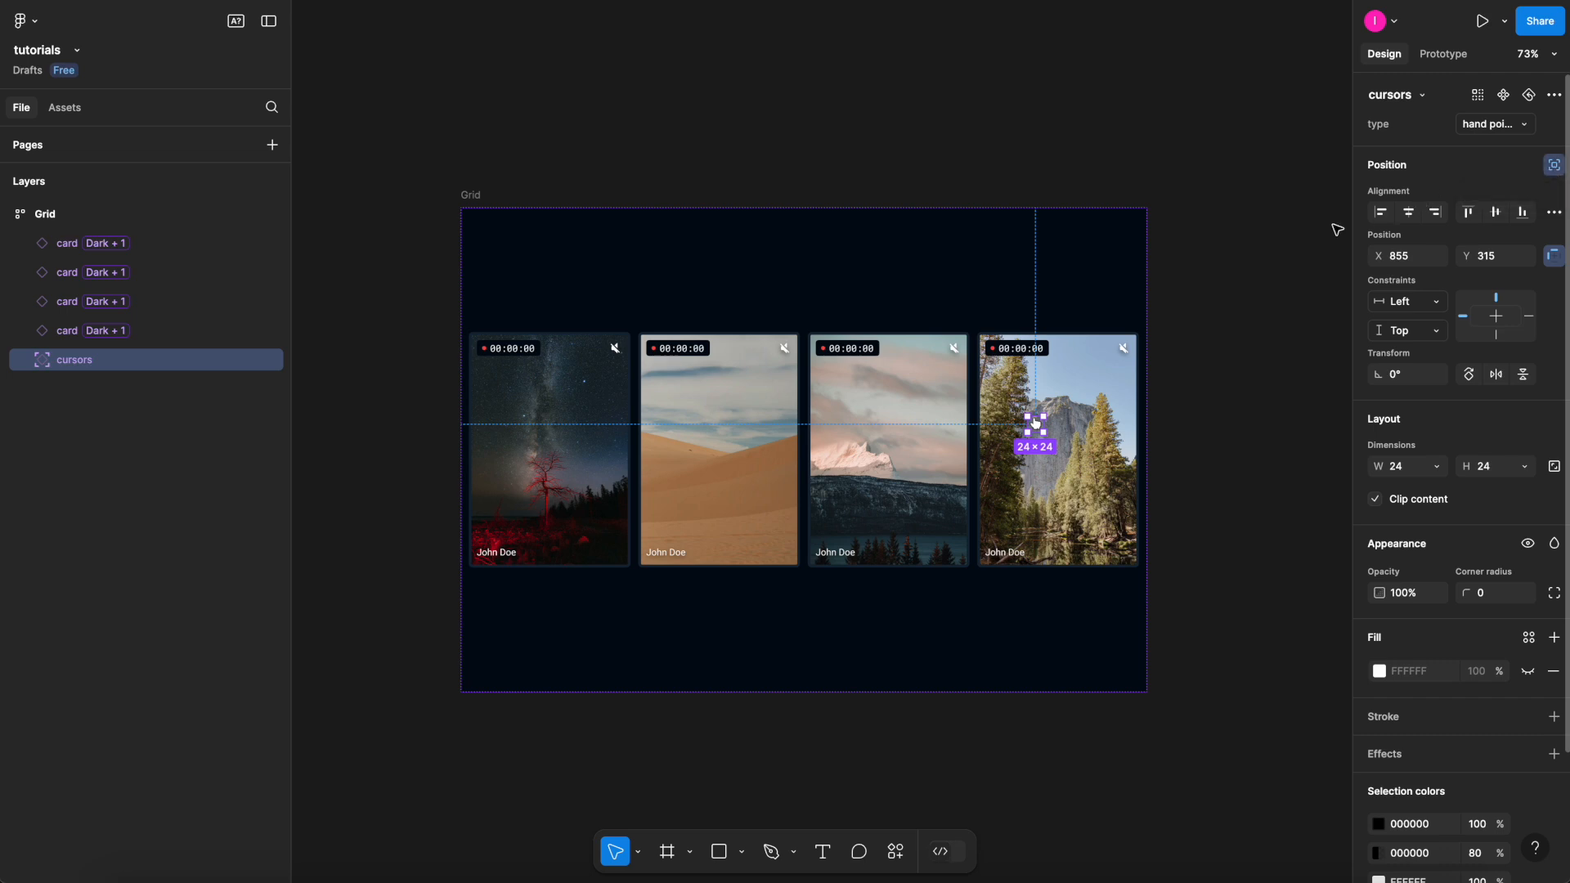
Give the four cards Fill container height, stretching Grid to 709 high
click(45, 213)
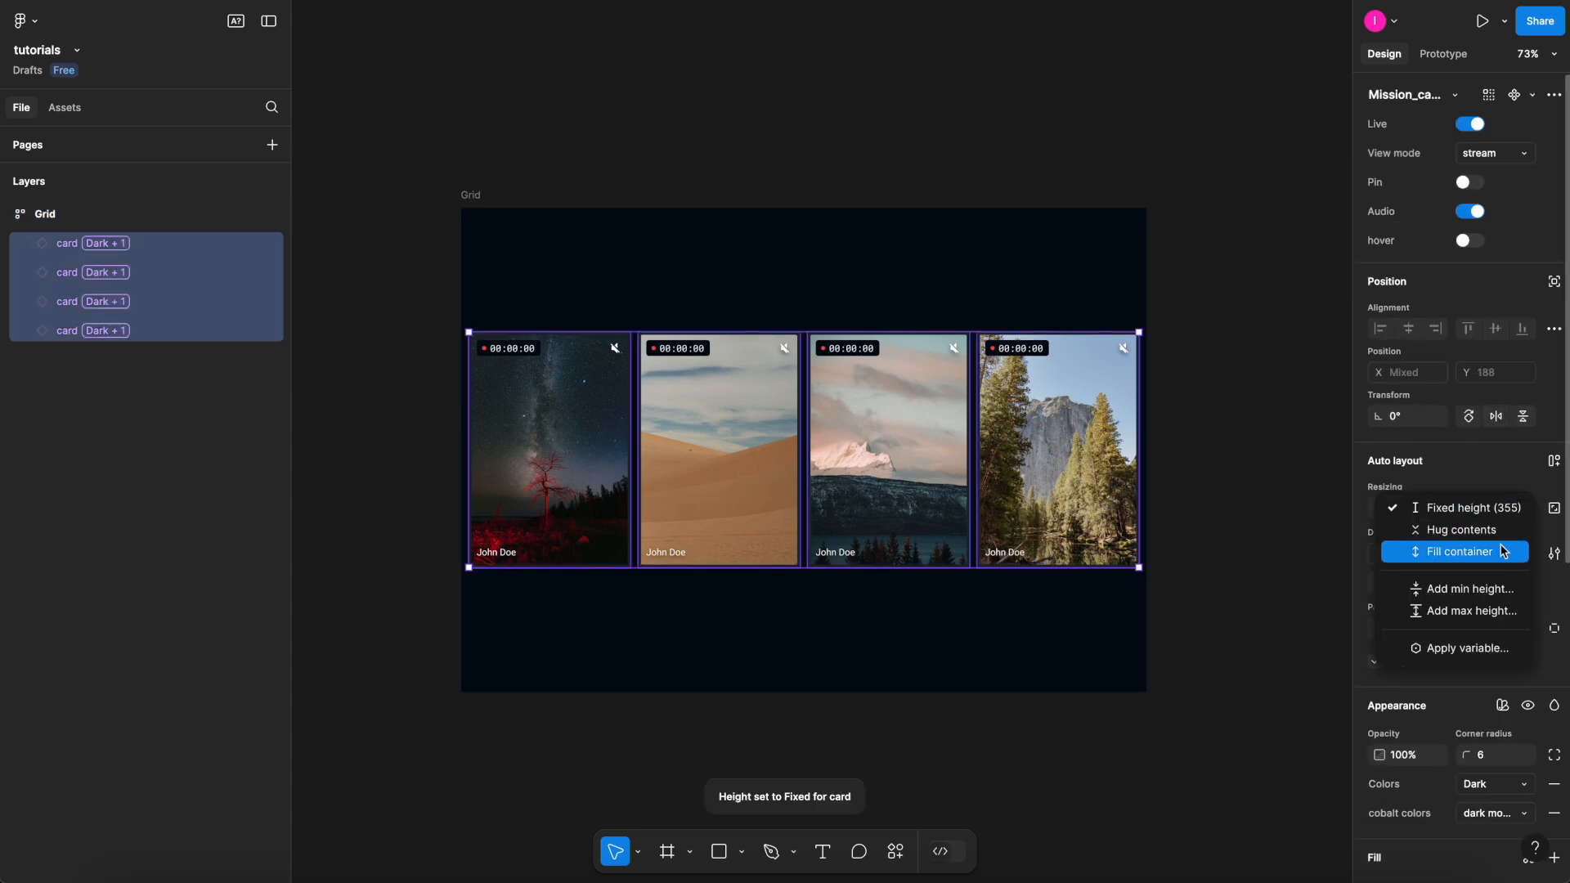
click(1464, 552)
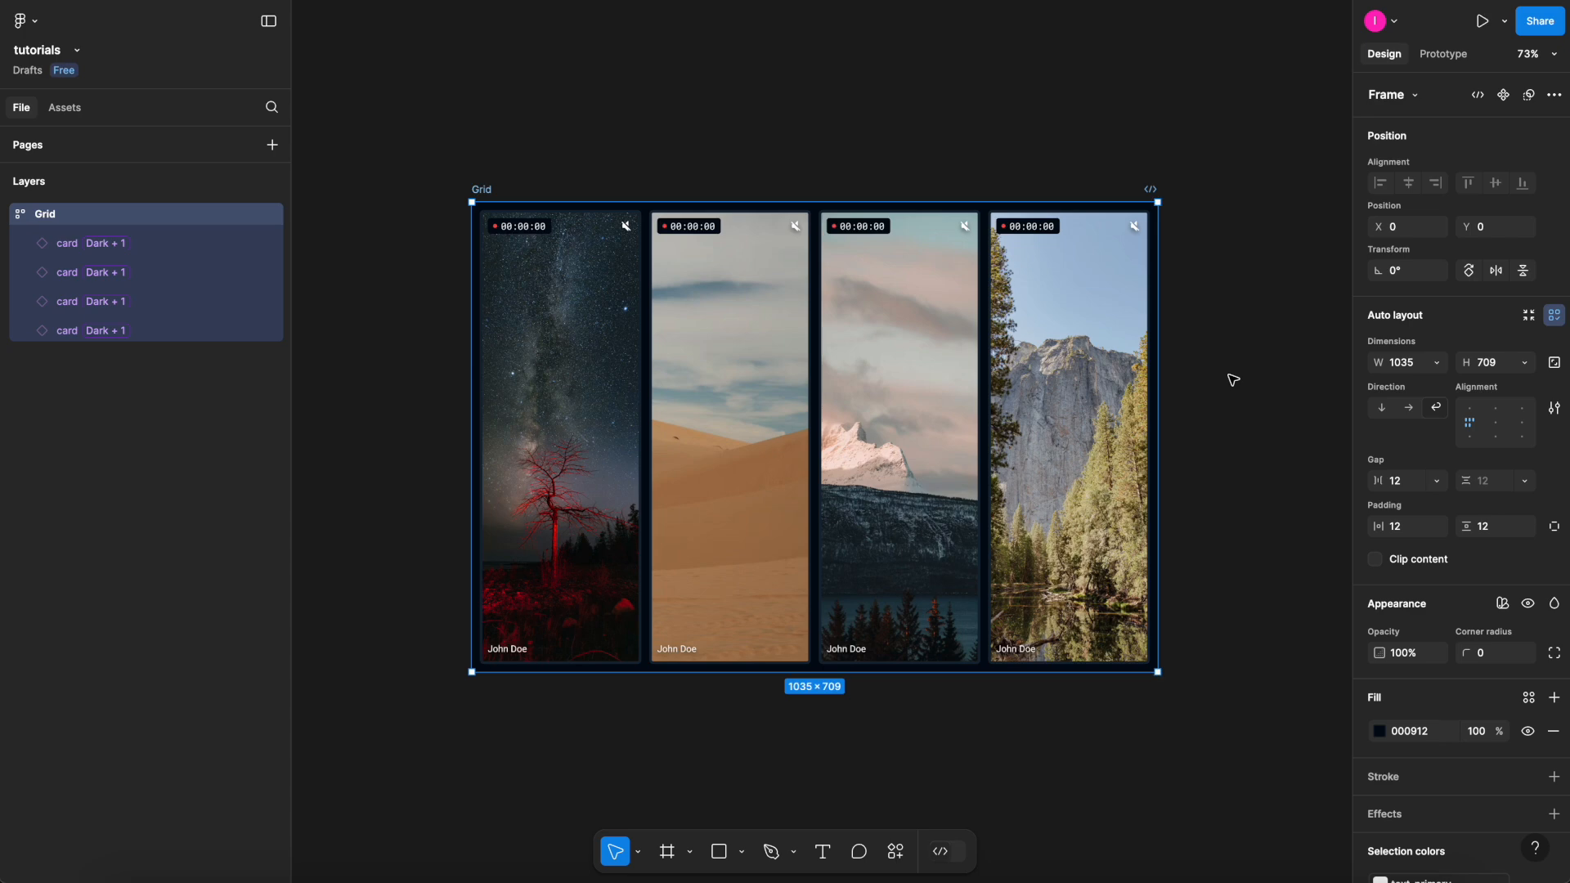
Check a single card's sizing, then reselect all four 685-high cards
click(730, 436)
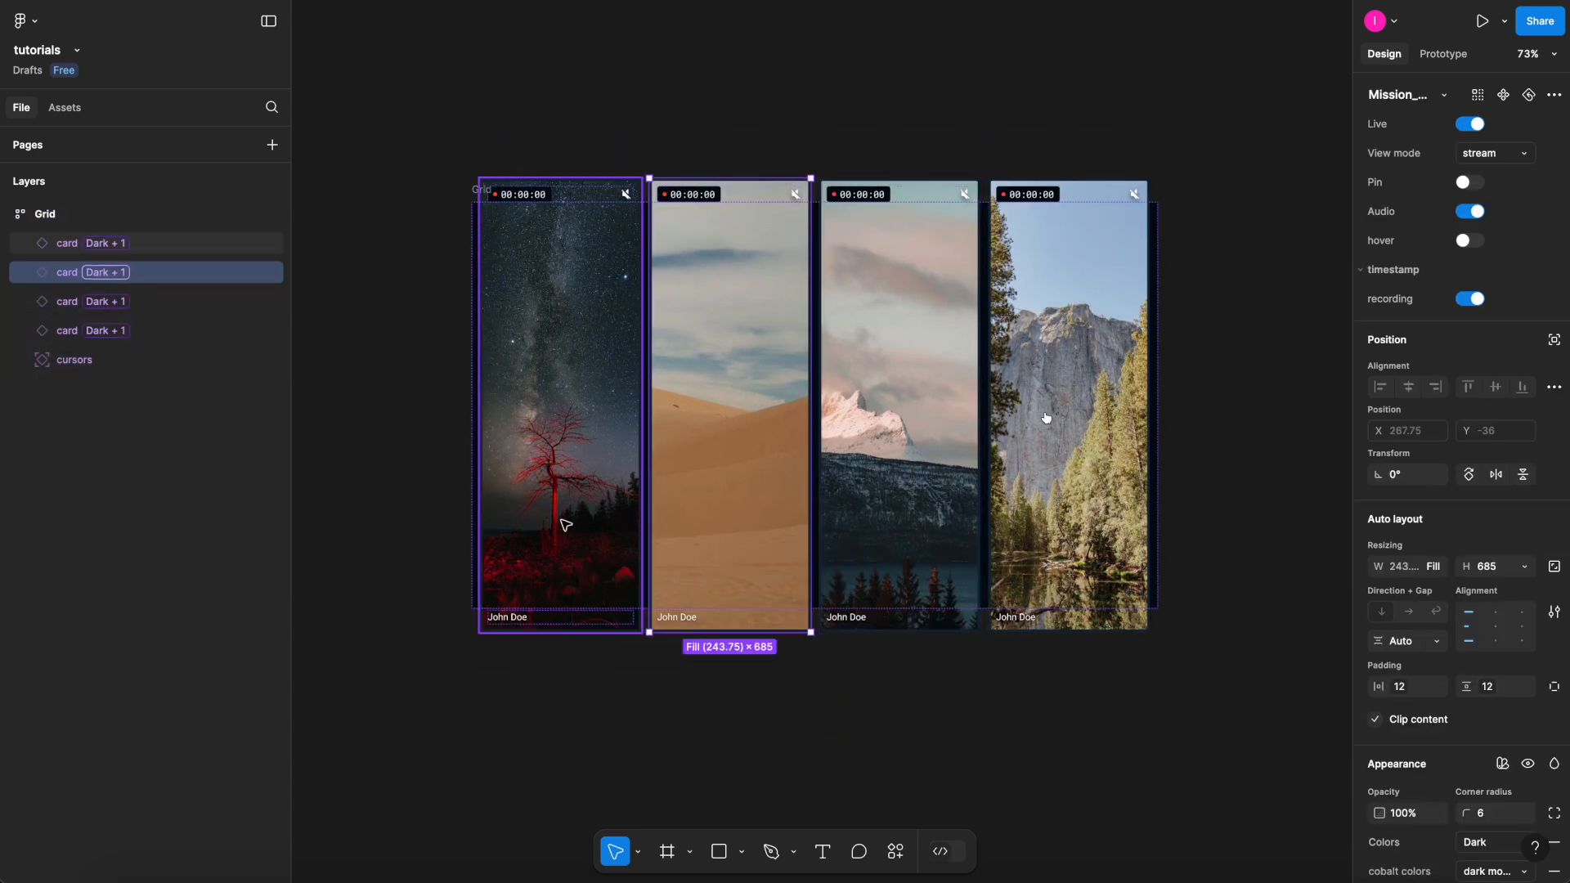
click(1494, 565)
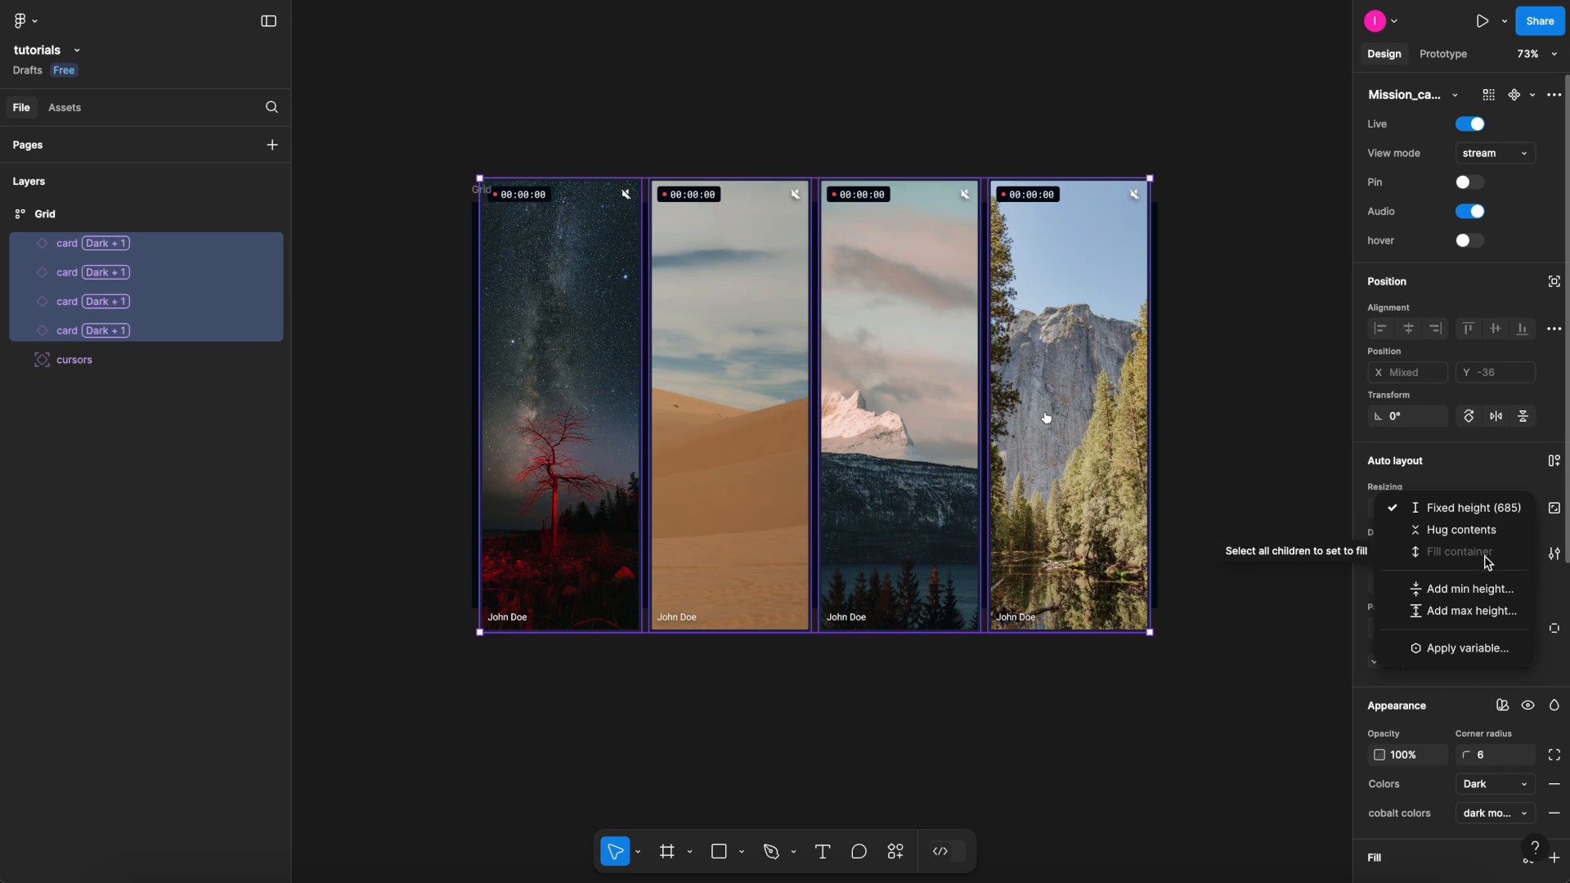
mouse_move(1248, 467)
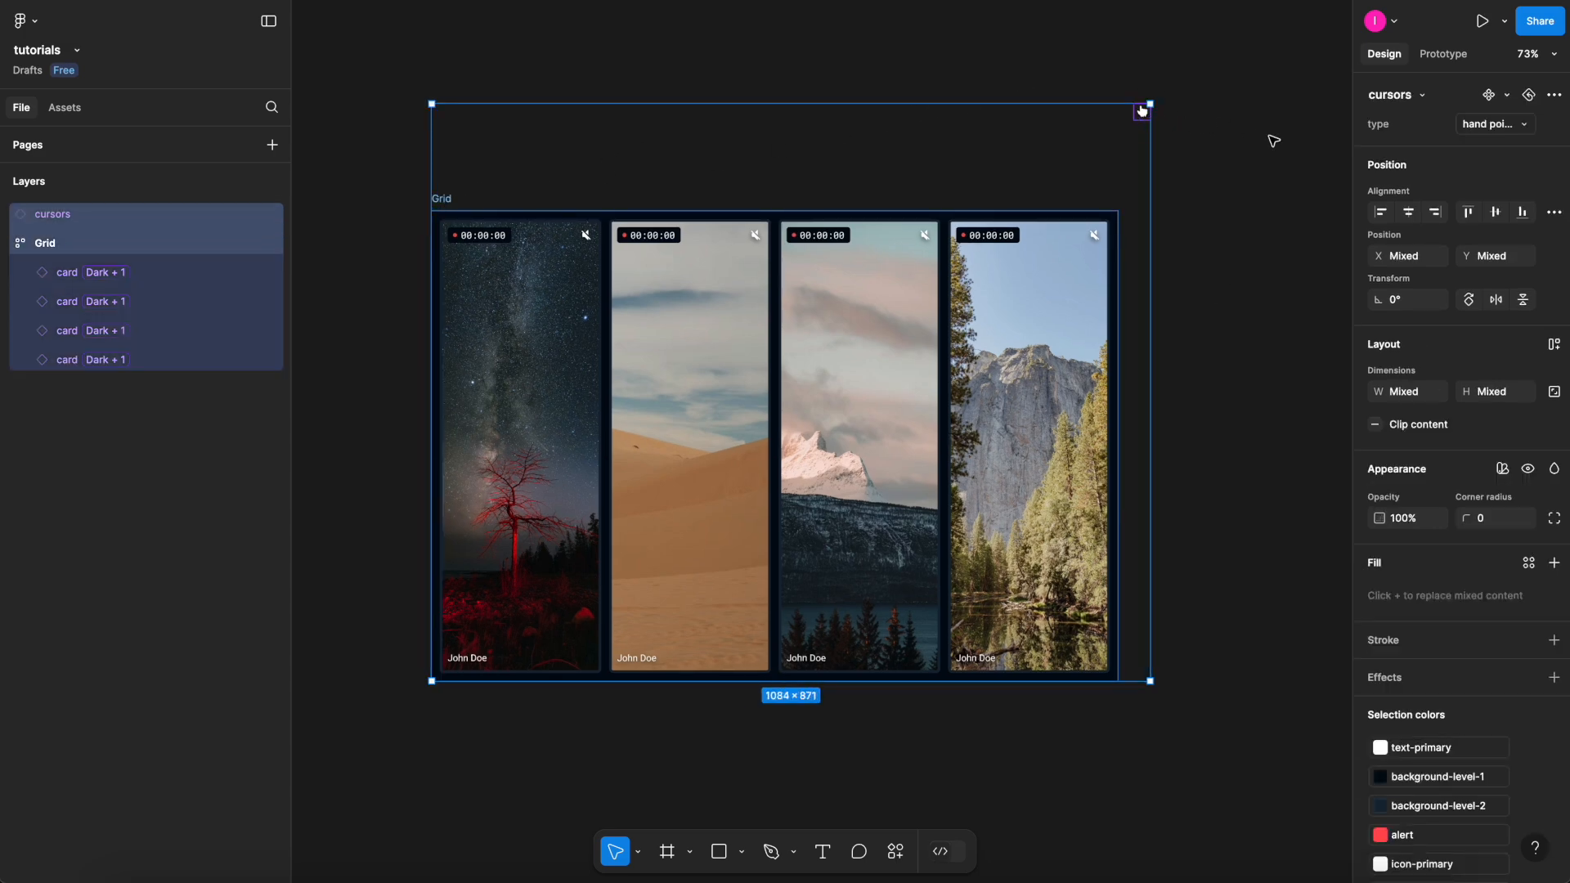
Wrap Grid and the cursor in auto-layout Frame 1 (1035 × 709) and inspect its layers
key(shift+a)
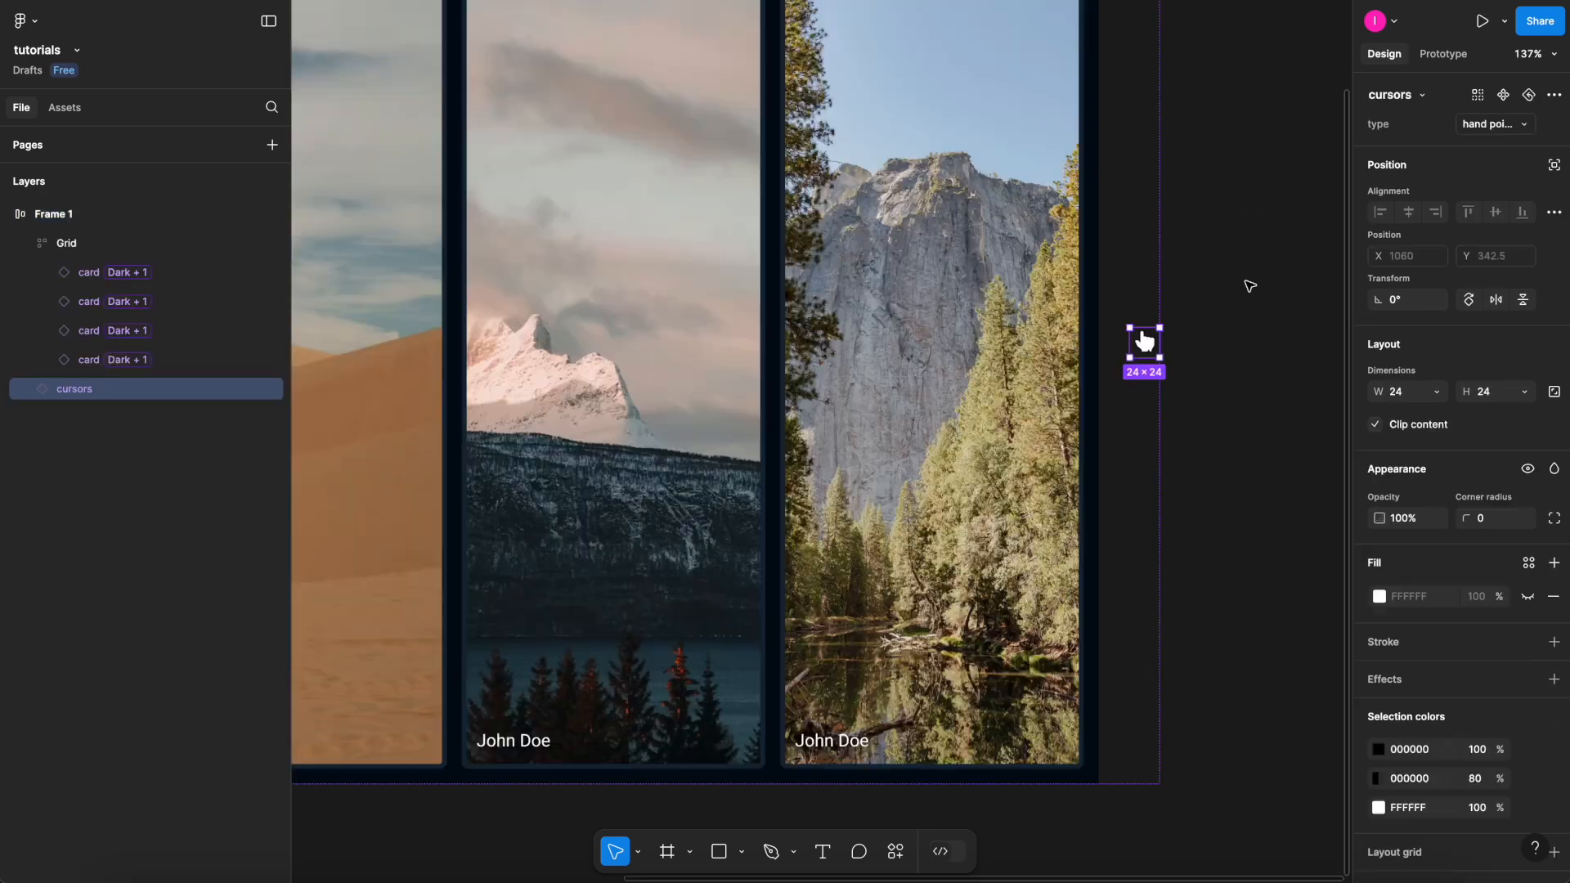
click(1552, 165)
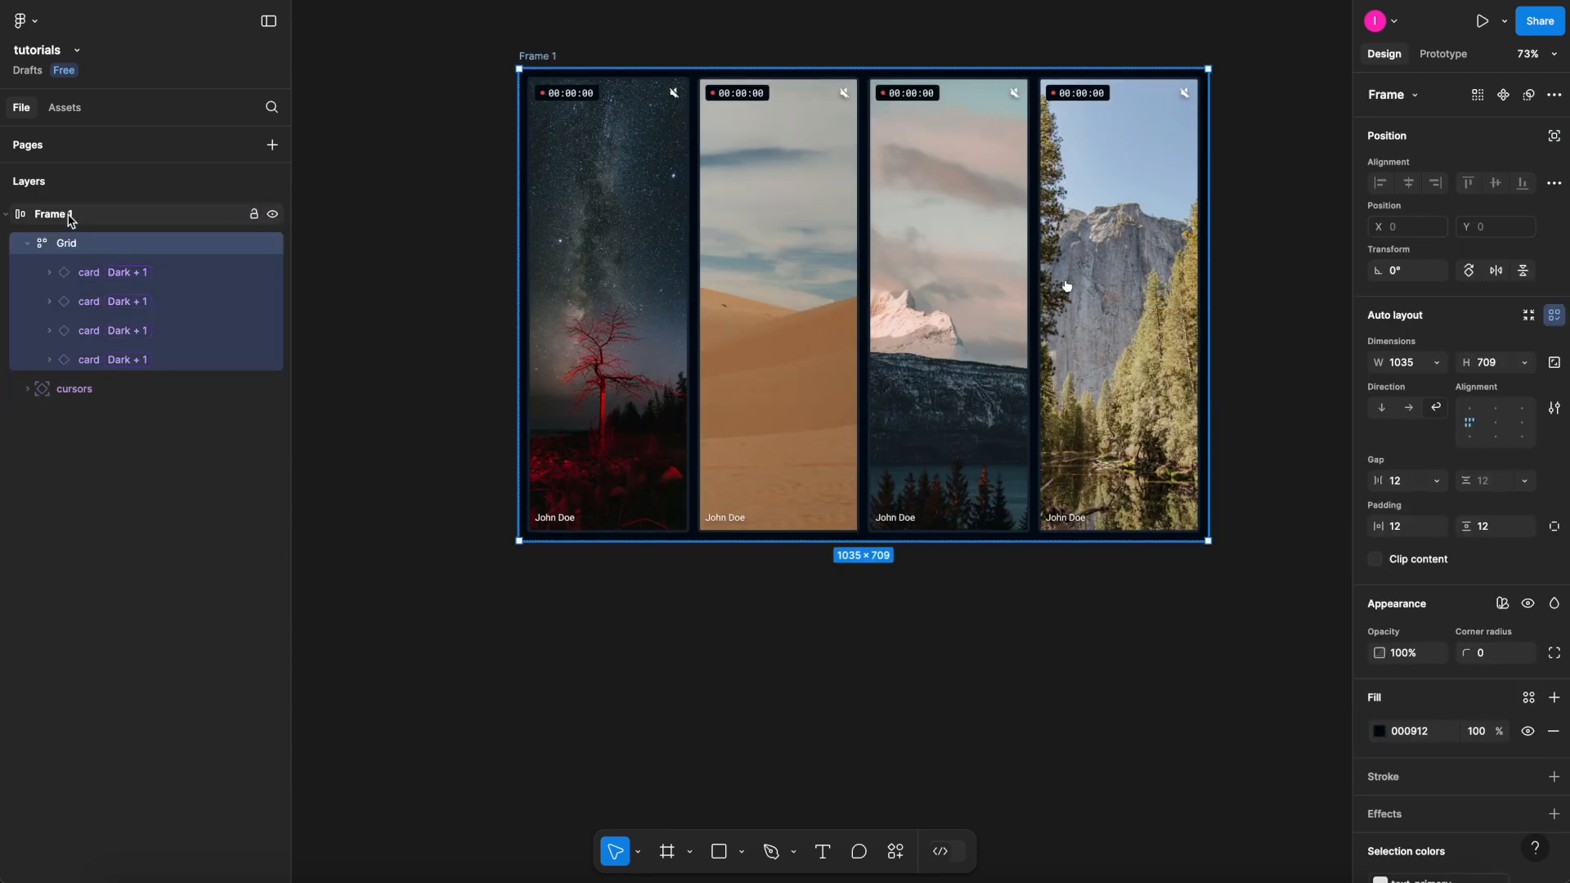
click(1437, 361)
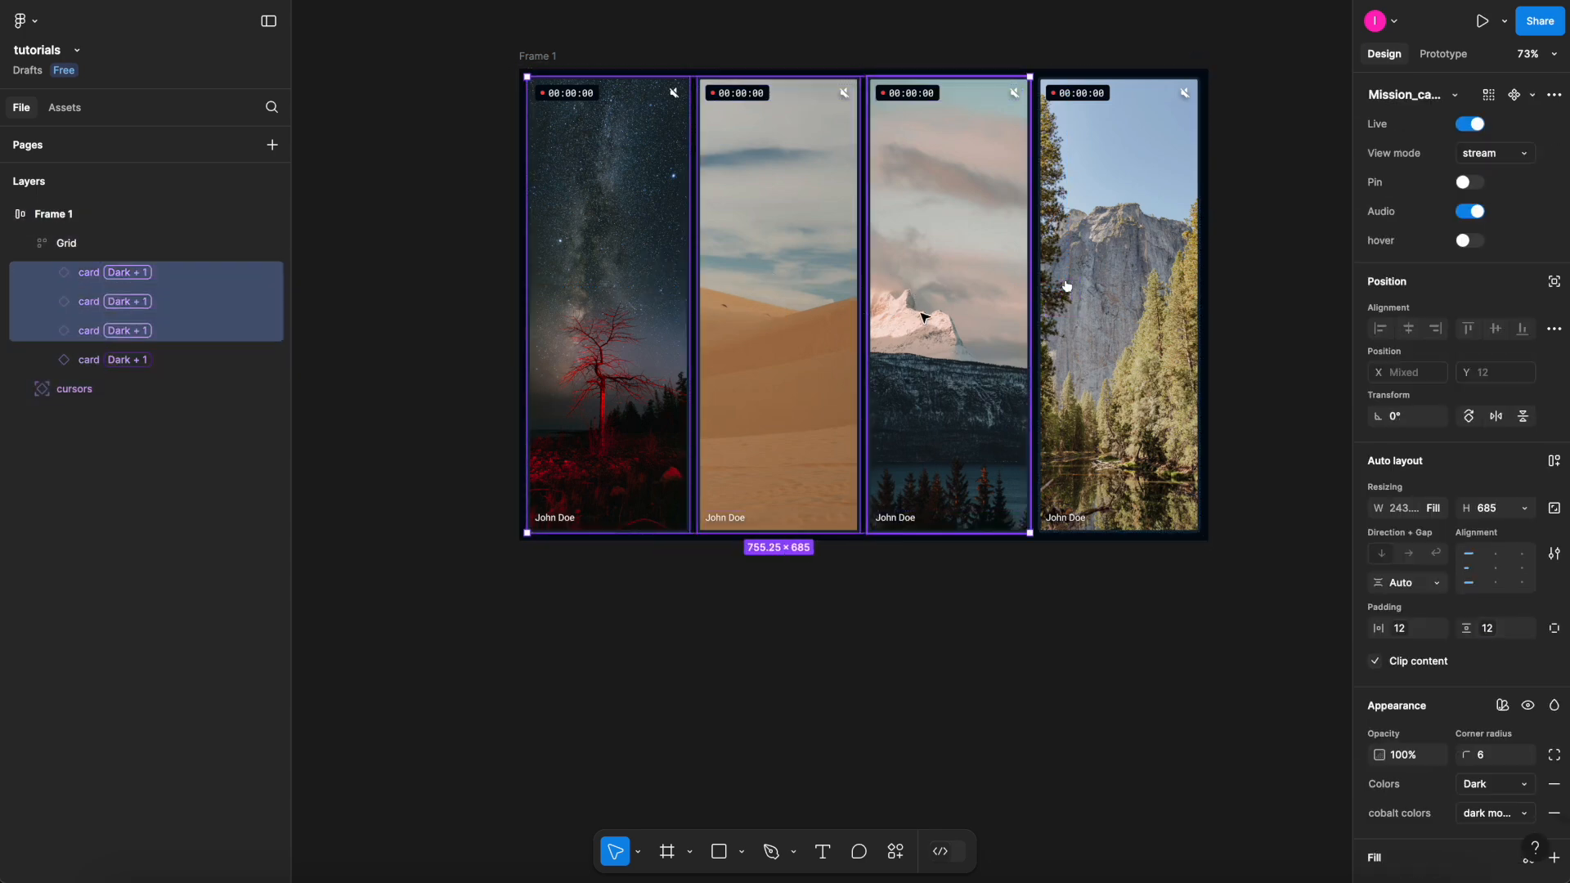
click(539, 57)
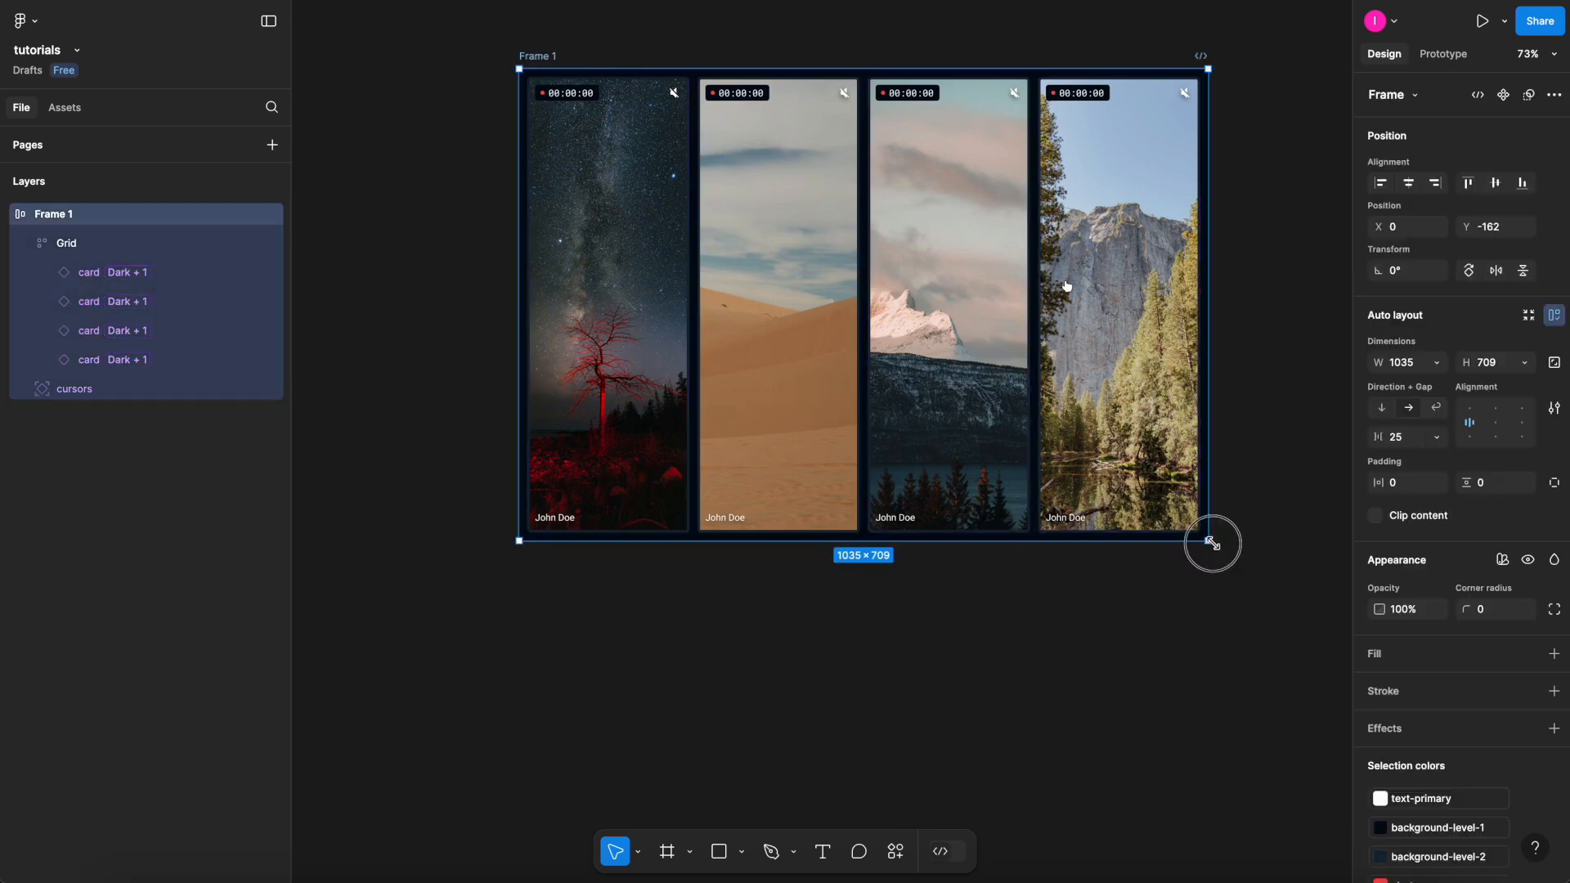
Shrink, widen and heighten Frame 1 so the cards stretch responsively
drag(1210, 543, 1050, 578)
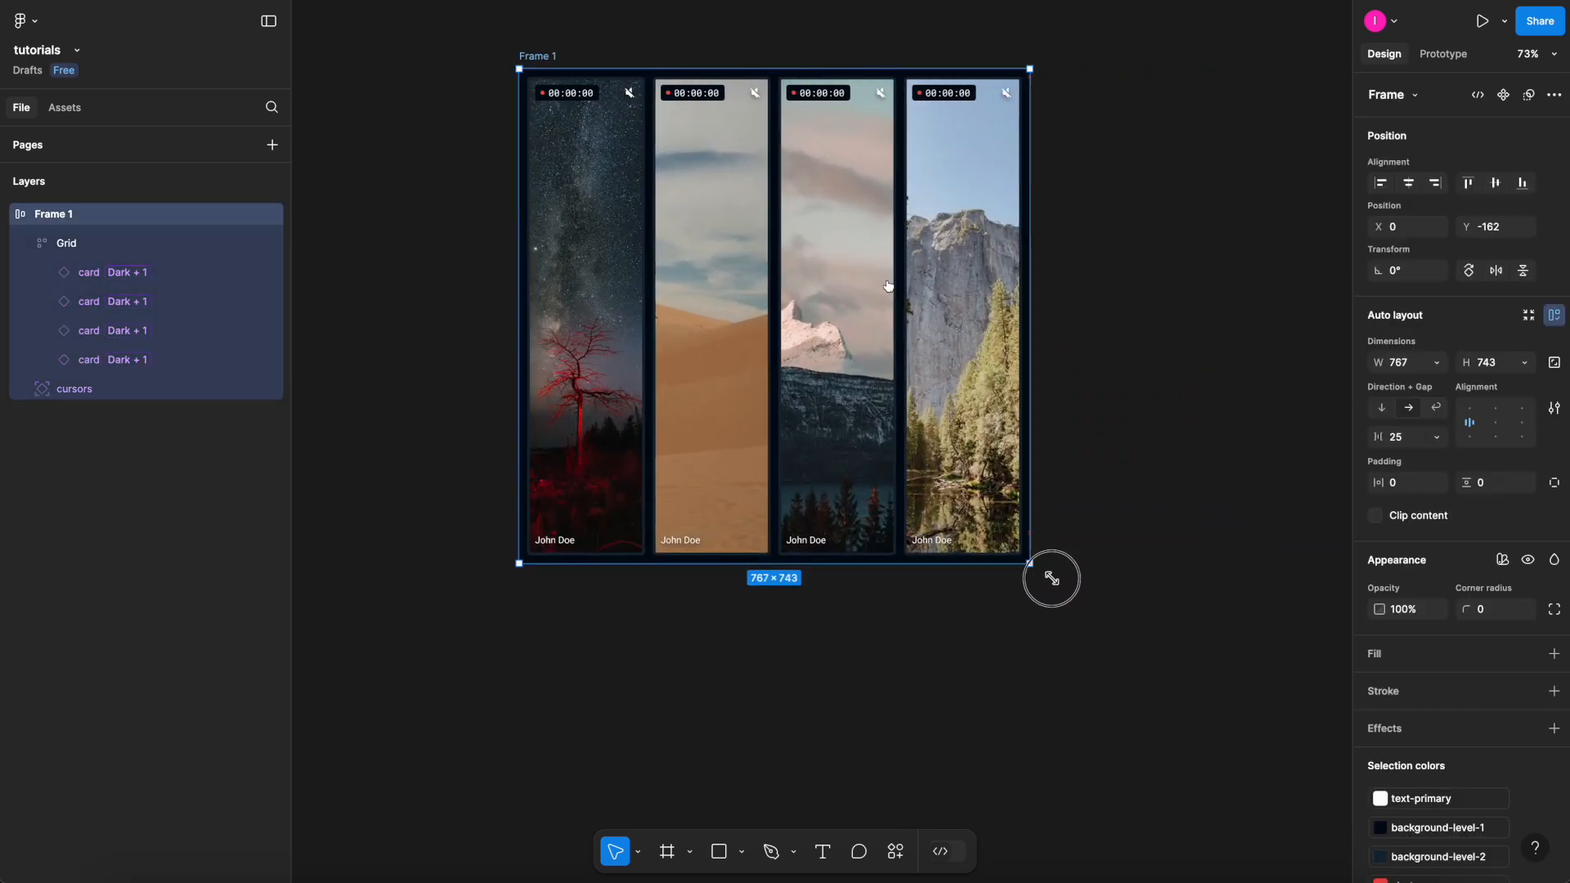
drag(1026, 561, 1288, 578)
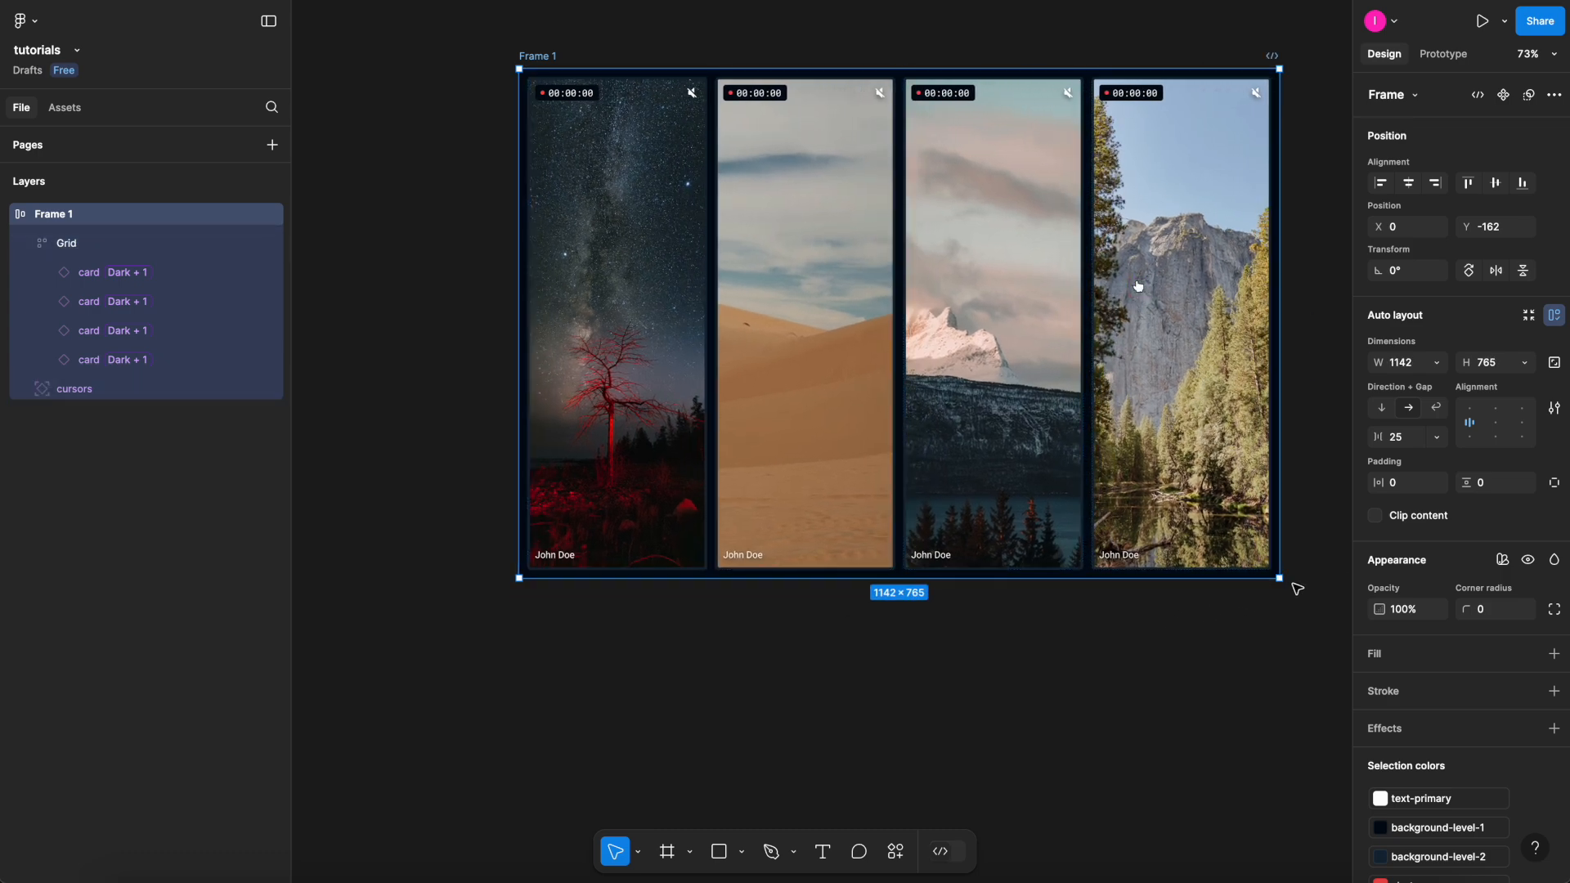
drag(1280, 576, 1250, 686)
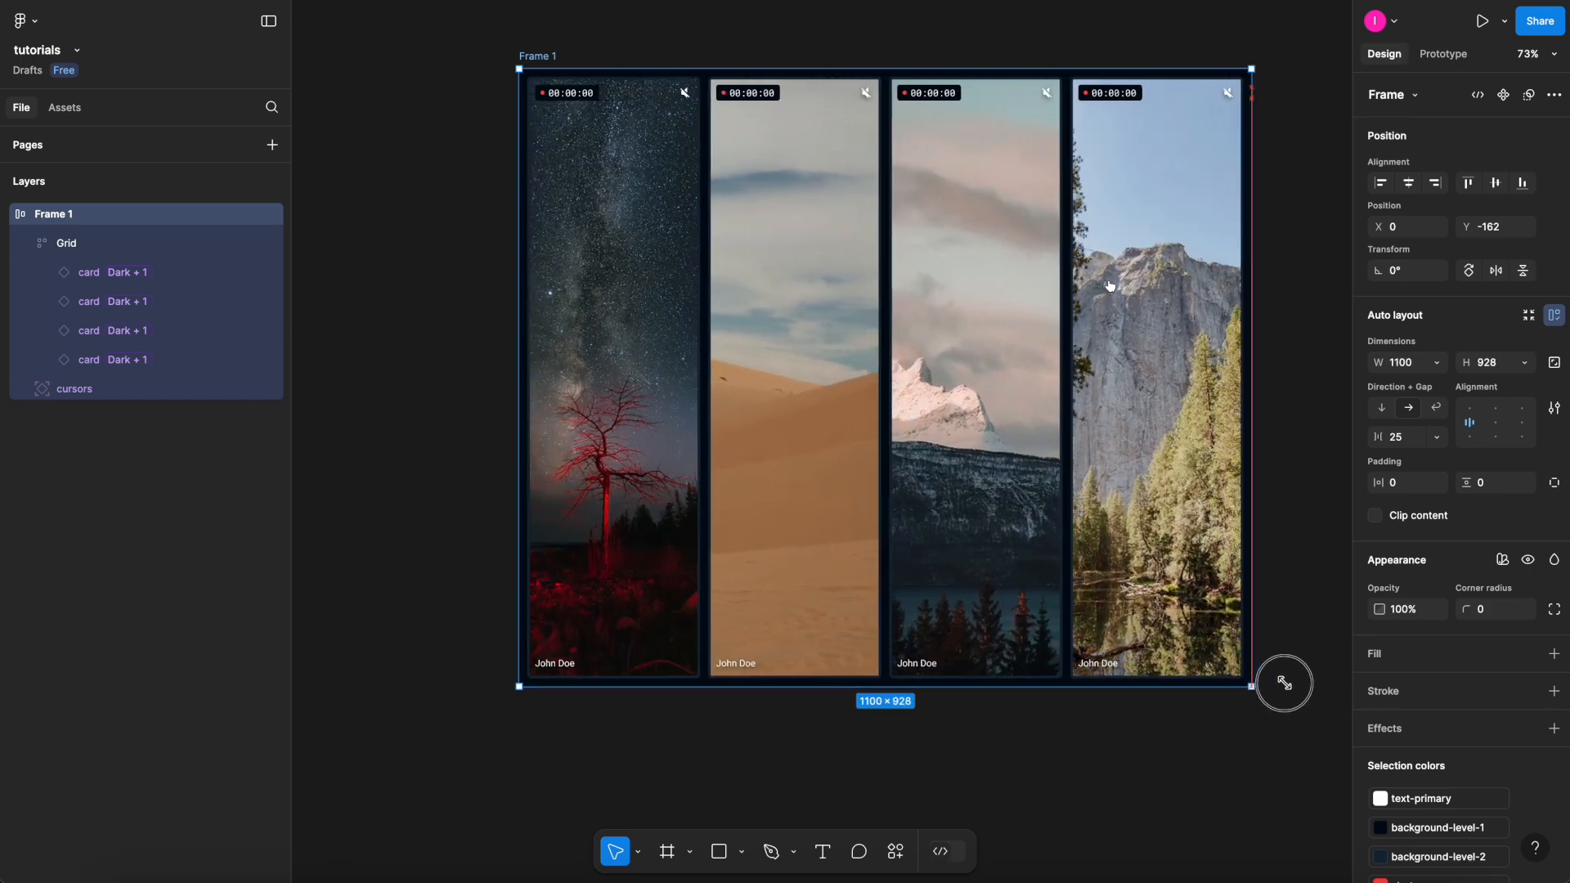
drag(1284, 684, 1228, 641)
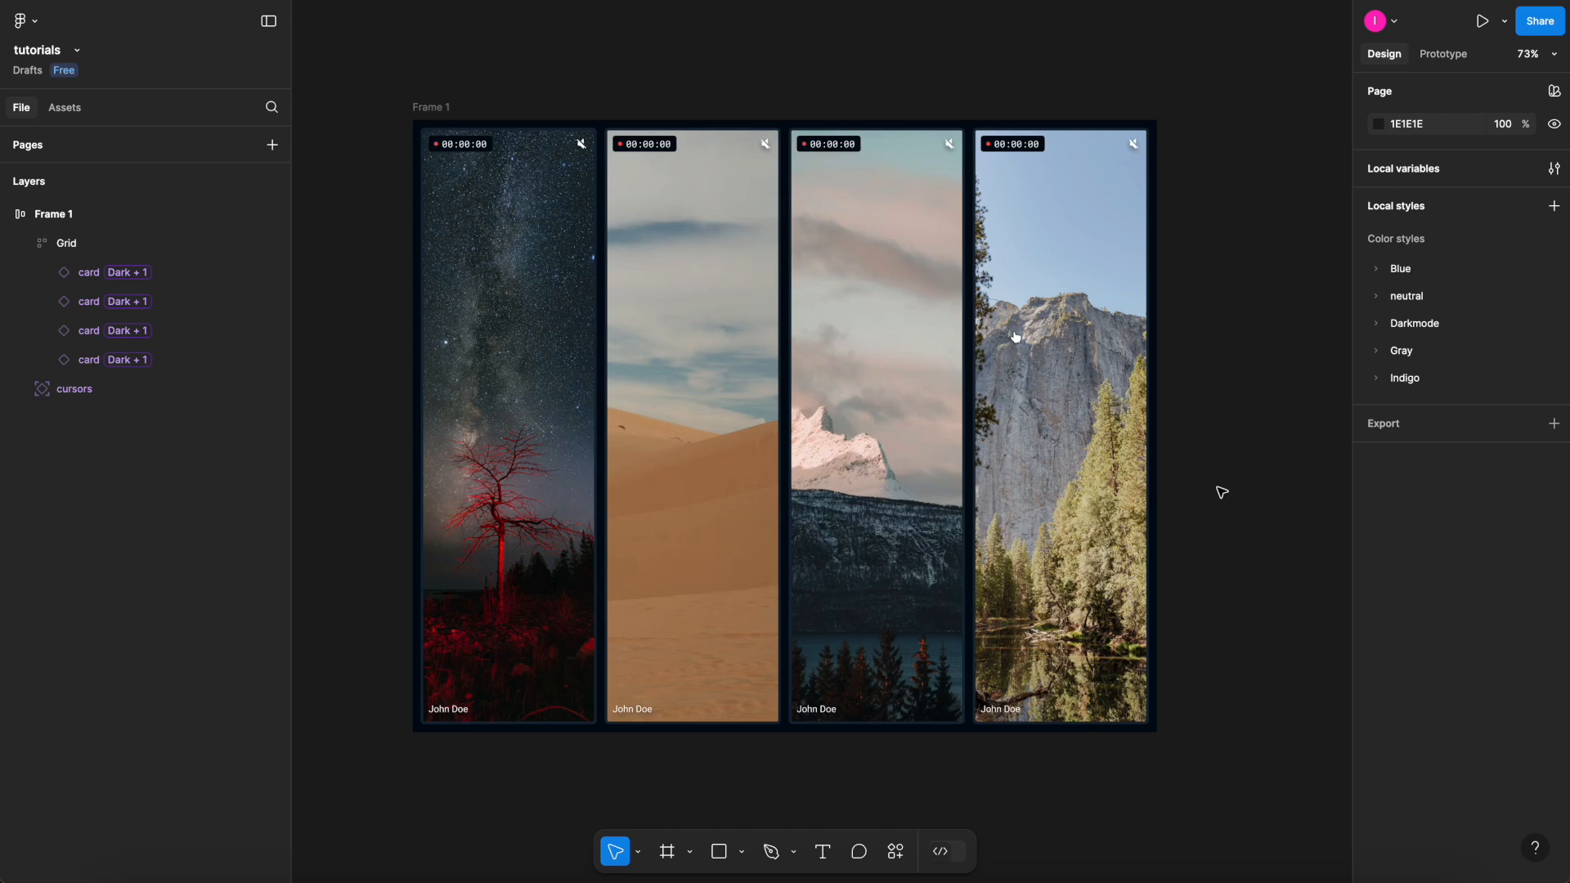
mouse_move(1101, 373)
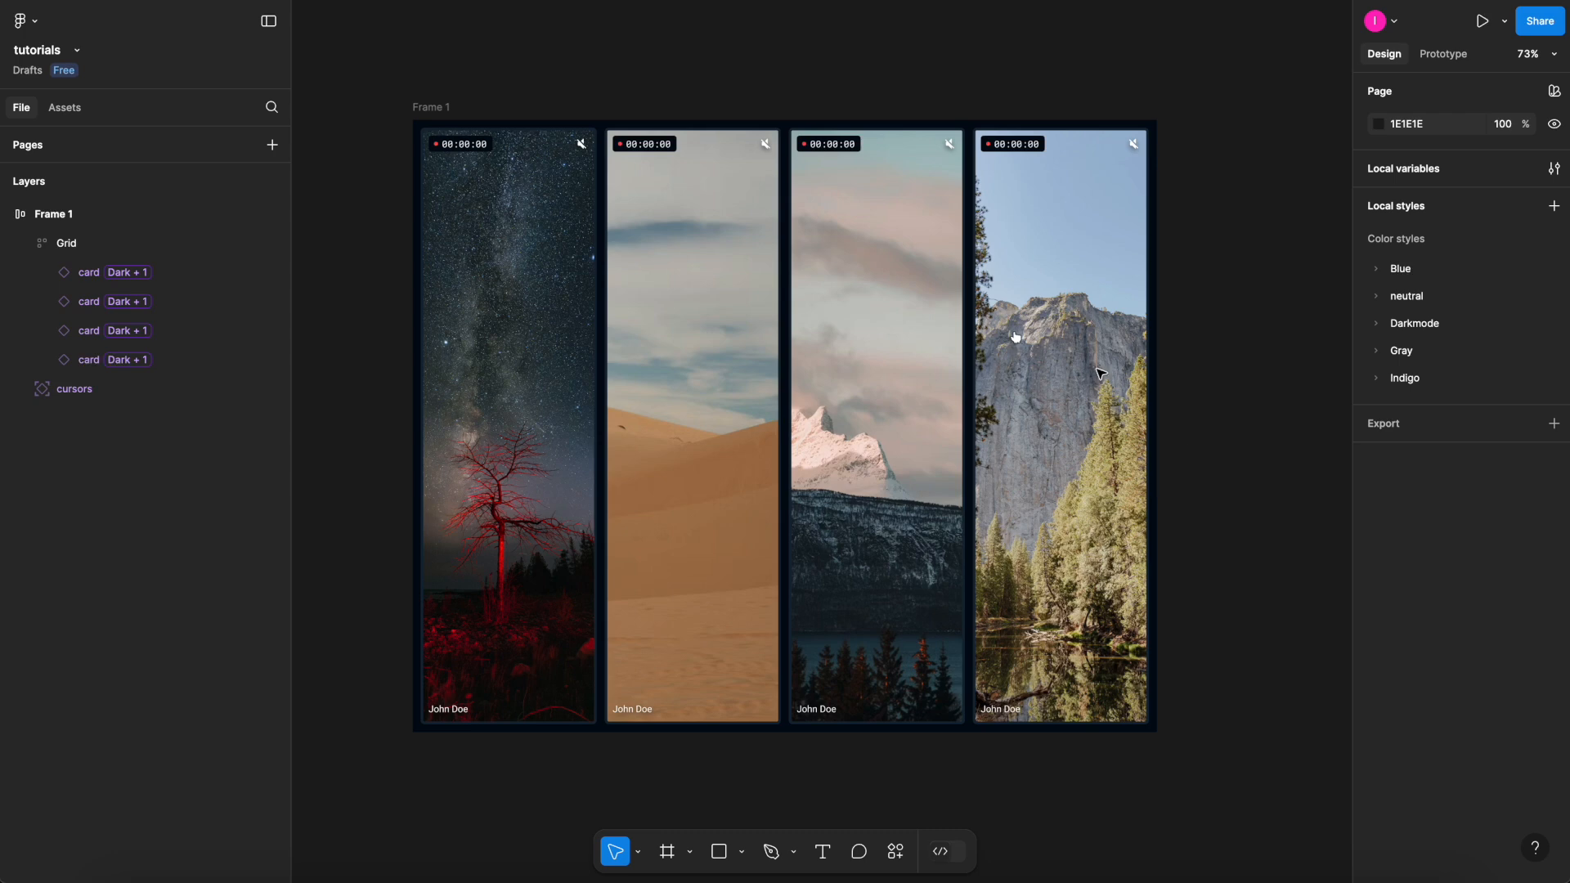